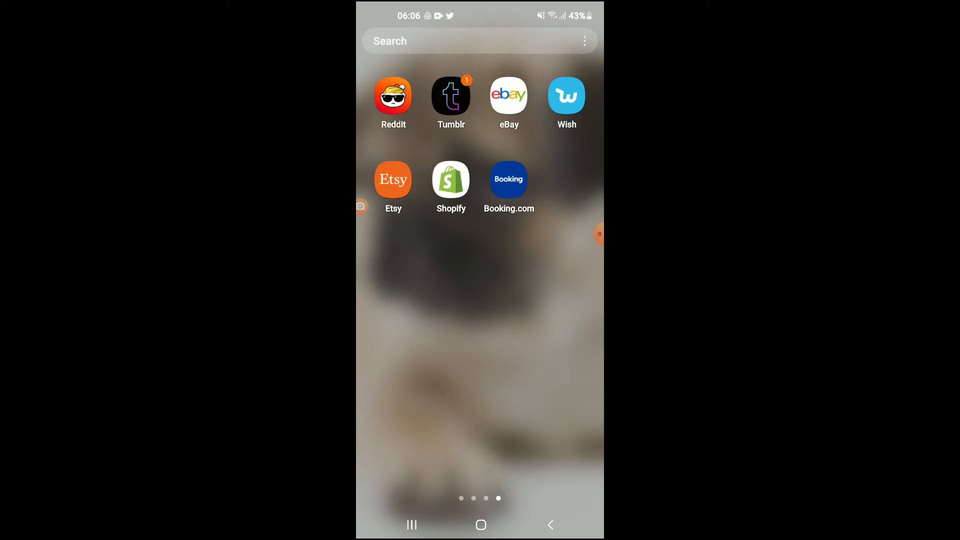
Launch the Reddit app from the Android home screen to its home feed.
left_click(393, 96)
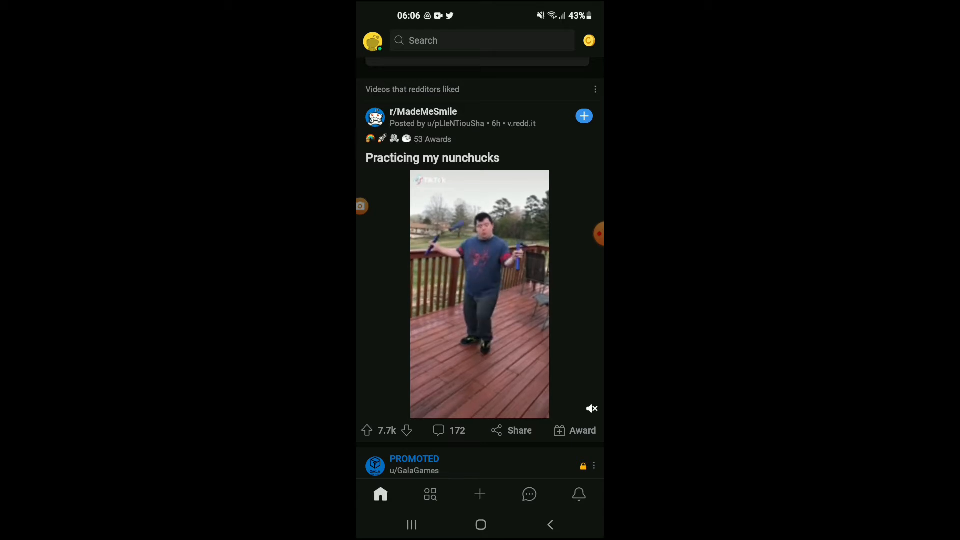
left_click(478, 294)
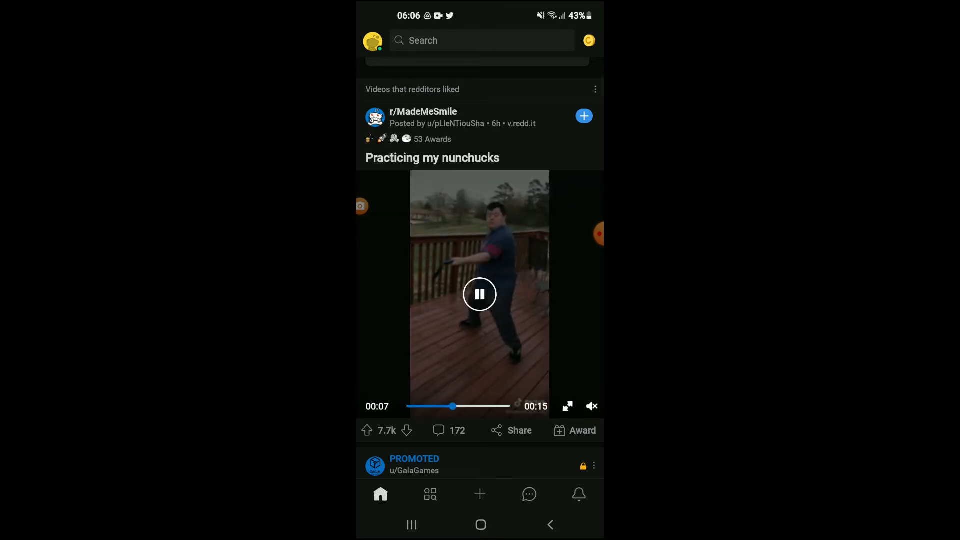
scroll("down", 3)
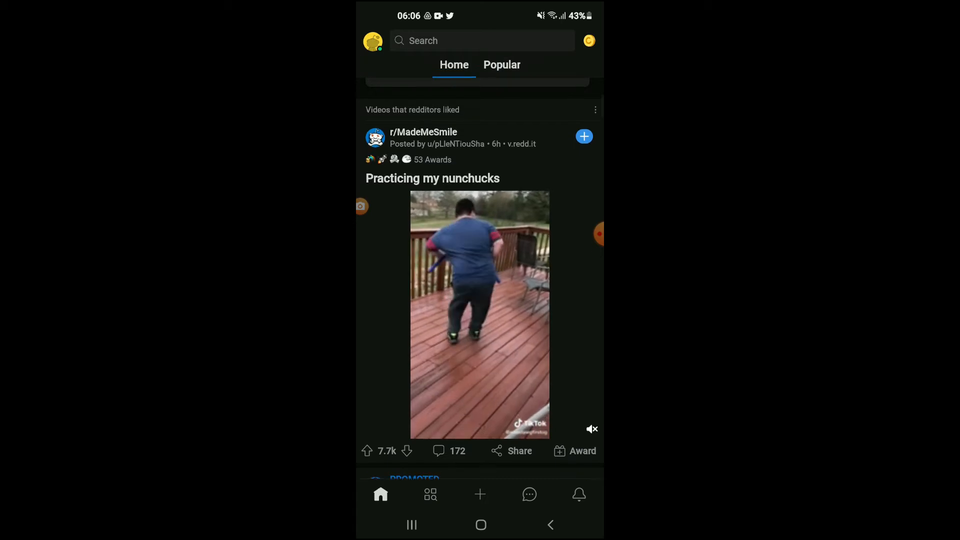
scroll("down", 3)
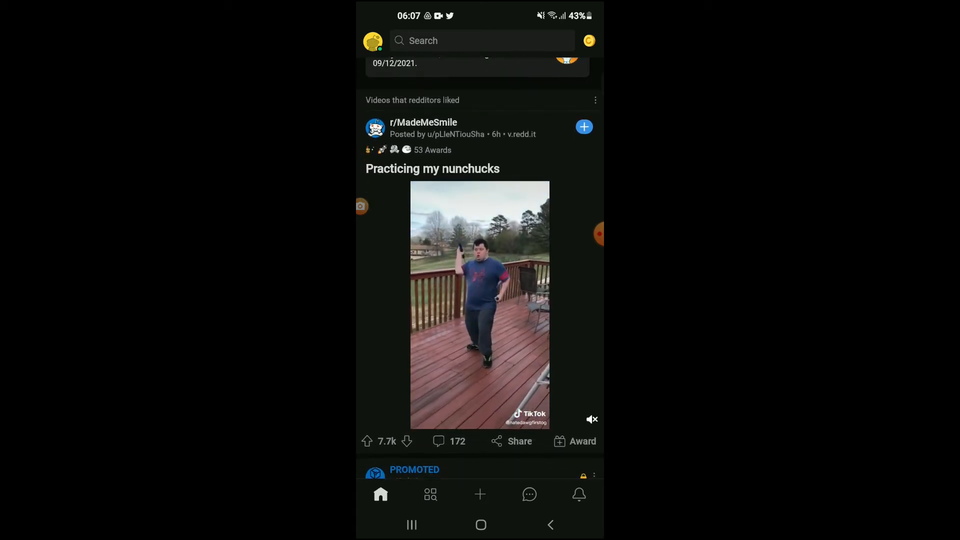
scroll("down", 3)
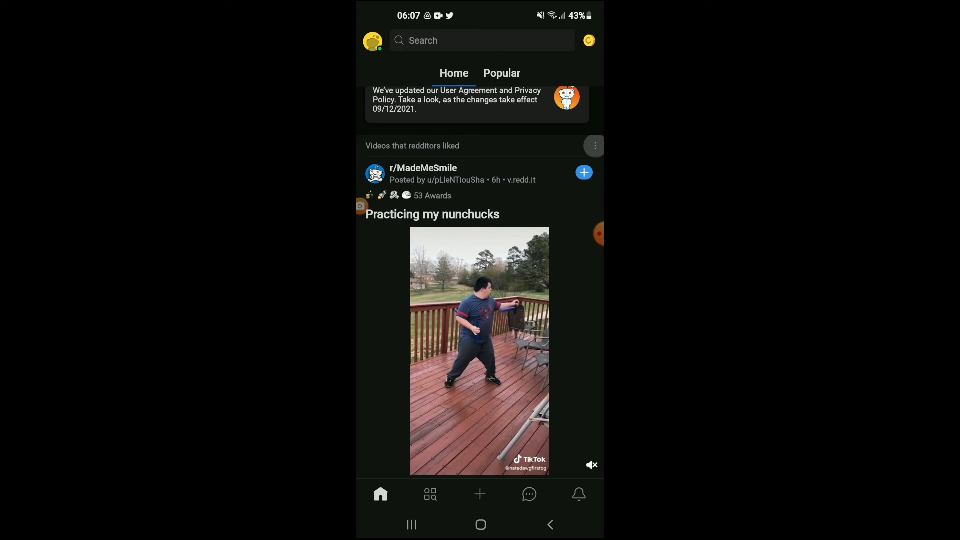
Save the 'Practicing my nunchucks' post via its three-dot menu.
left_click(593, 146)
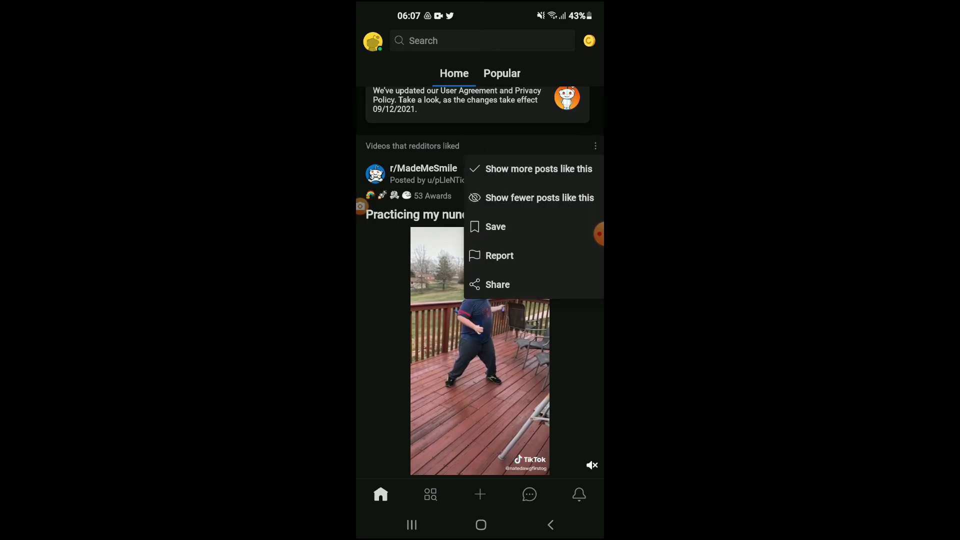
left_click(495, 227)
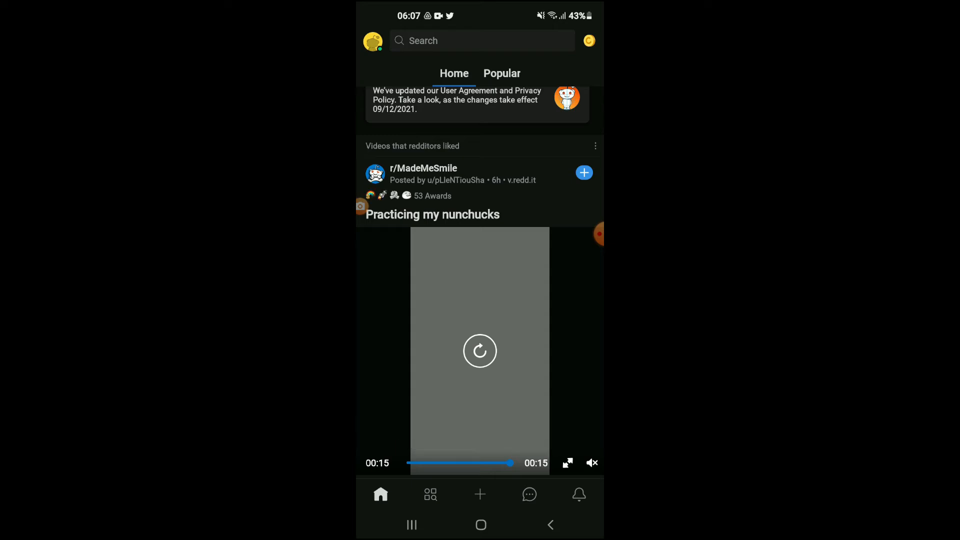
Go to the Saved posts list from the account side drawer.
left_click(372, 40)
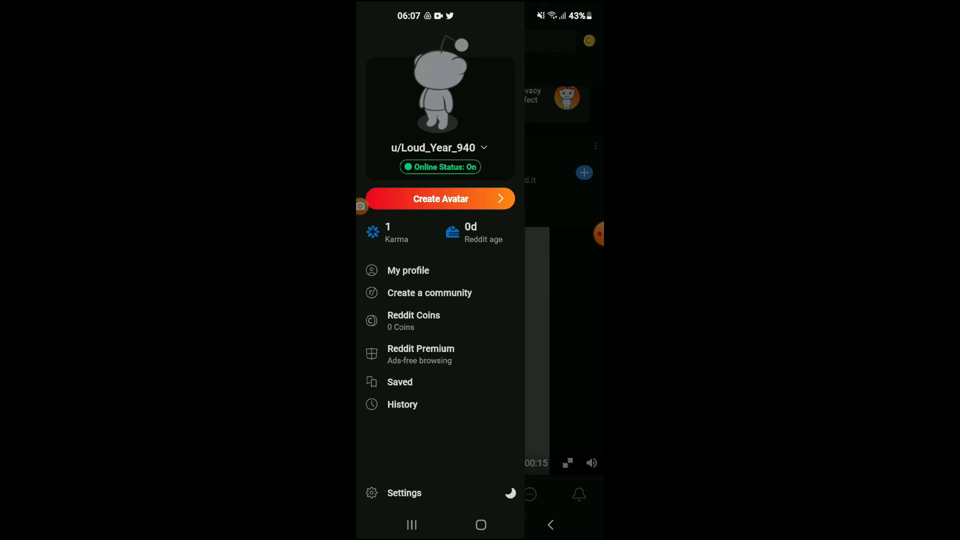
left_click(399, 381)
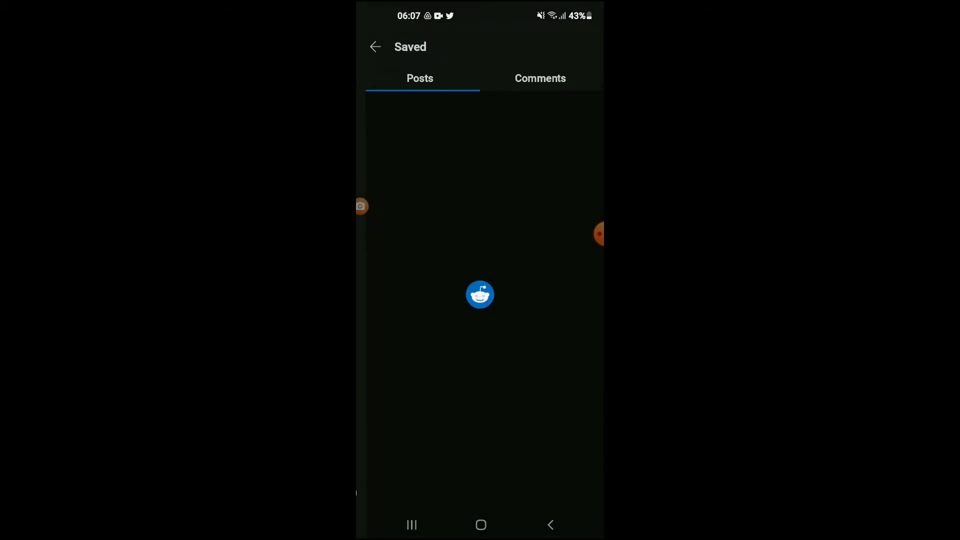